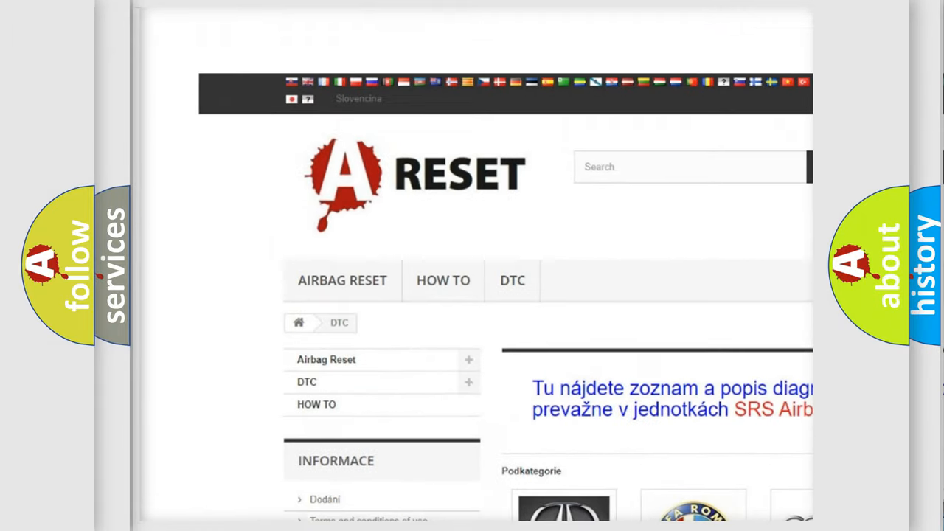
Go to the ALFA ROMEO DTC code list, look through its fault codes, and return to the top.
{"action": "scroll", "scroll_direction": "down", "scroll_amount": 3}
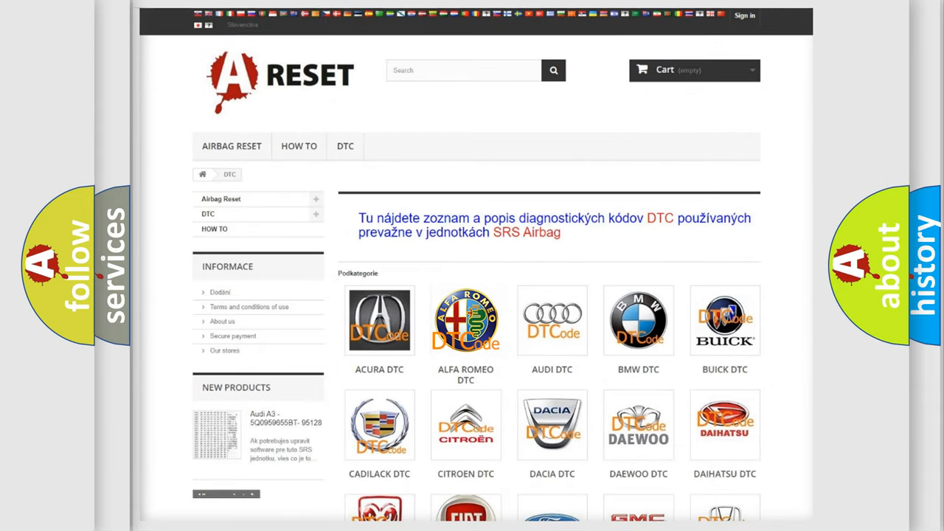
{"action": "left_click", "coordinate": [466, 320]}
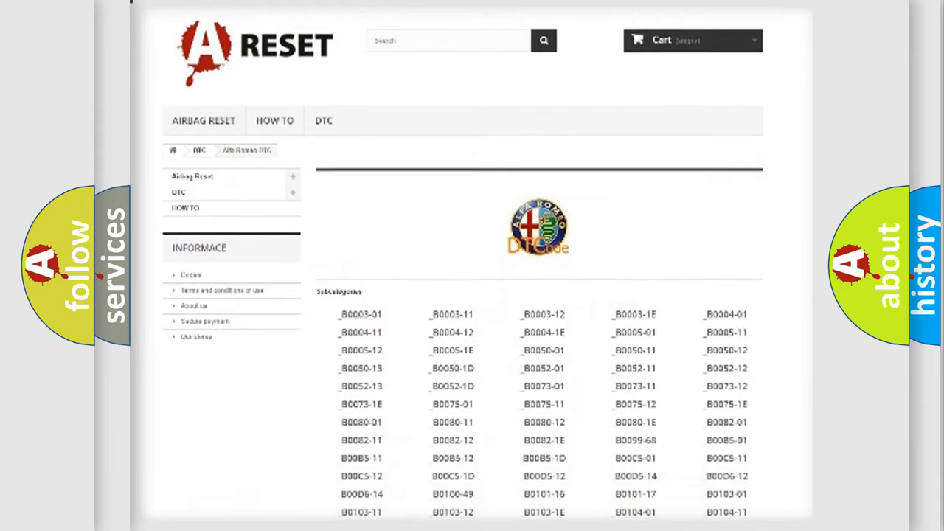
{"action": "scroll", "scroll_direction": "down", "scroll_amount": 3}
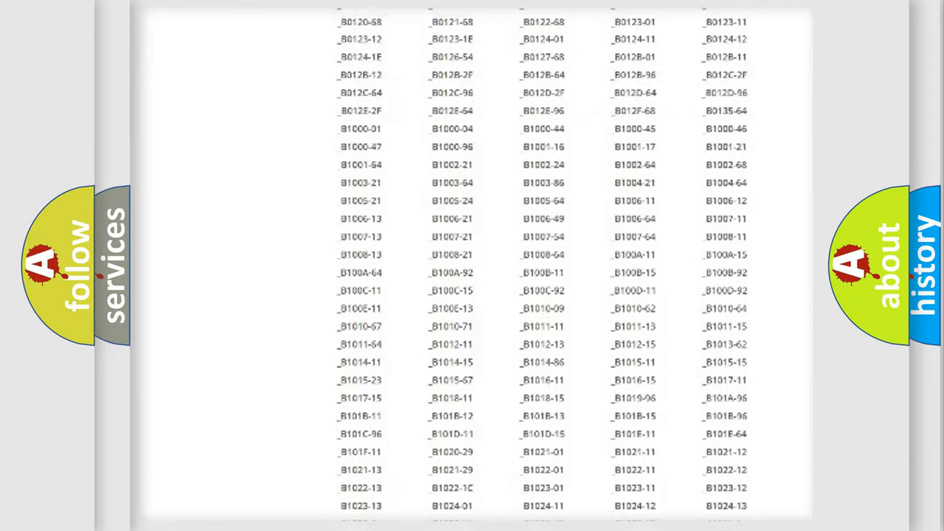
{"action": "scroll", "scroll_direction": "up", "scroll_amount": 3}
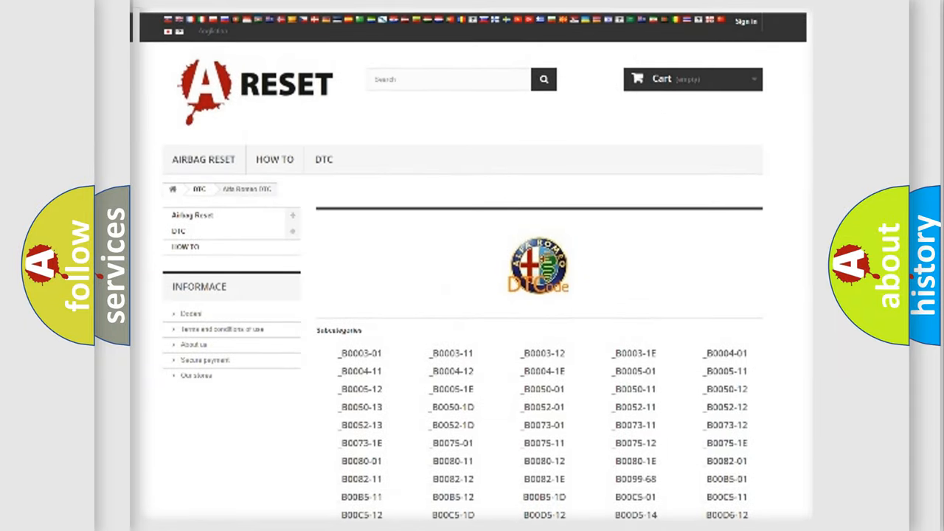